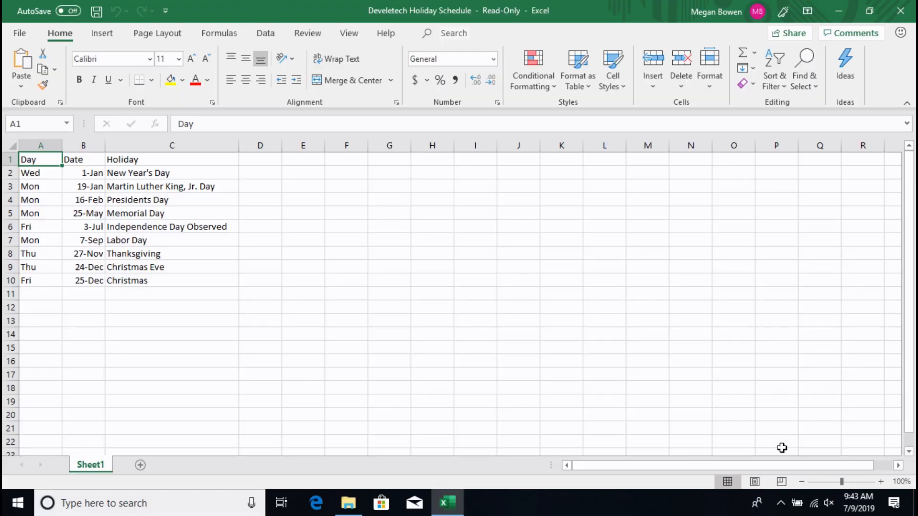
{"action": "mouse_move", "coordinate": [18, 24]}
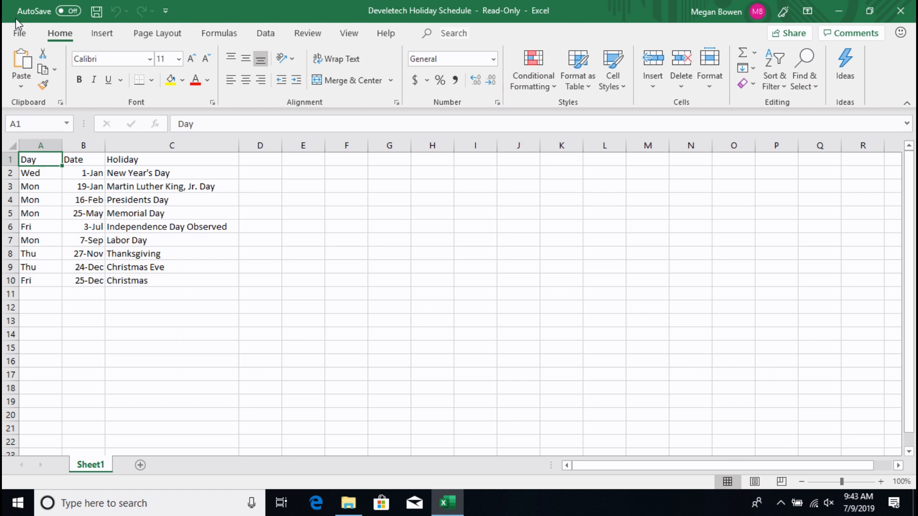
{"action": "mouse_move", "coordinate": [41, 45]}
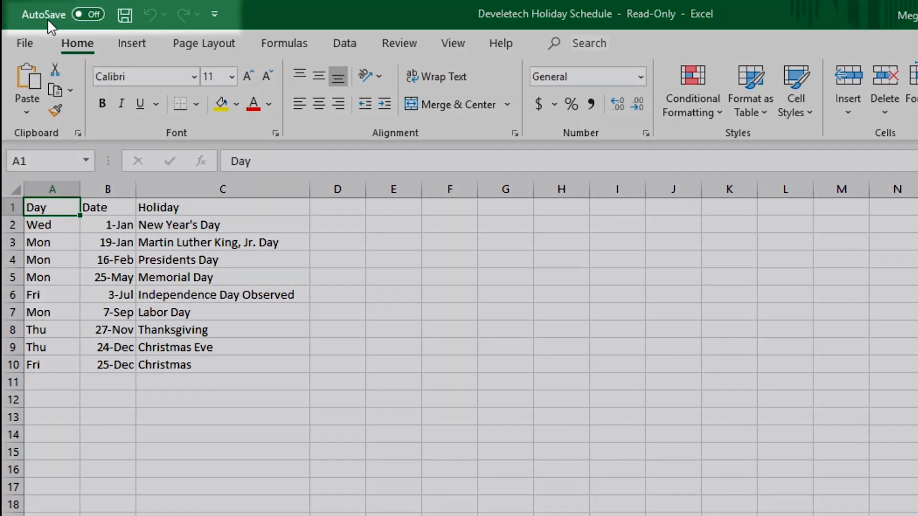
{"action": "mouse_move", "coordinate": [65, 14]}
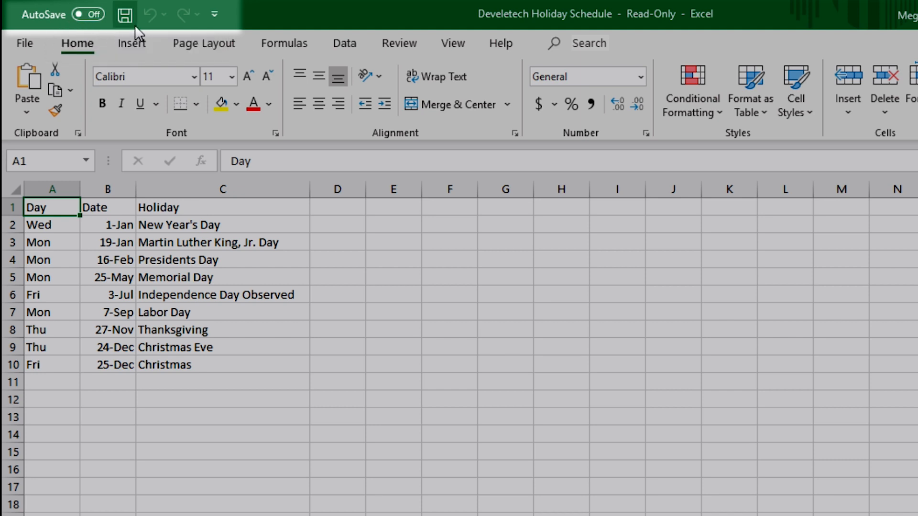
{"action": "mouse_move", "coordinate": [166, 34]}
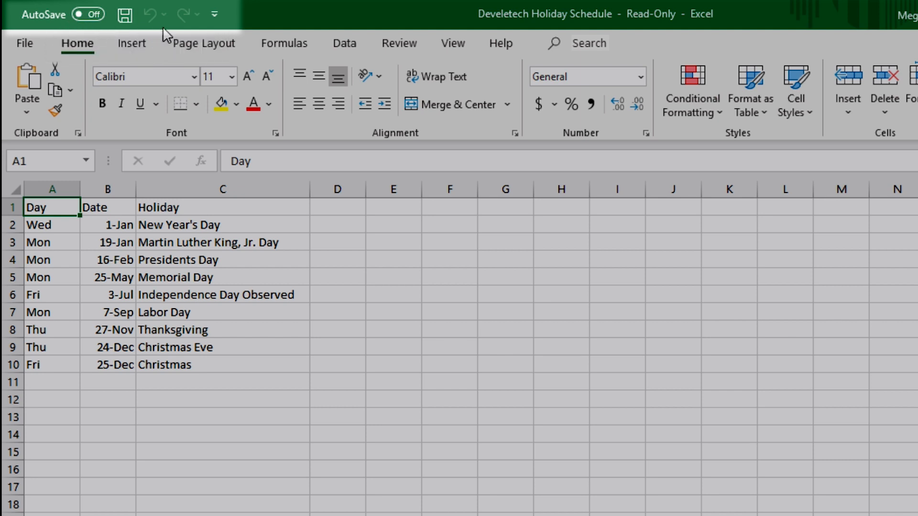
{"action": "mouse_move", "coordinate": [183, 14]}
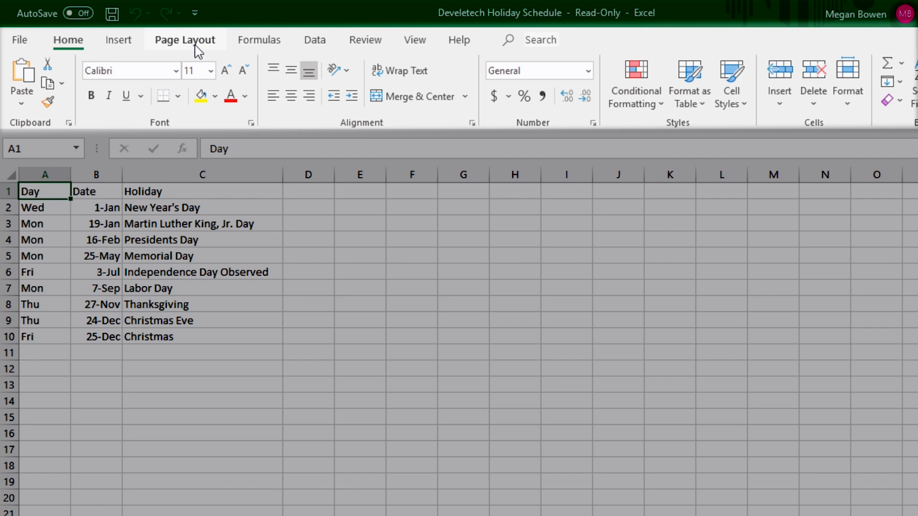
{"action": "mouse_move", "coordinate": [72, 31]}
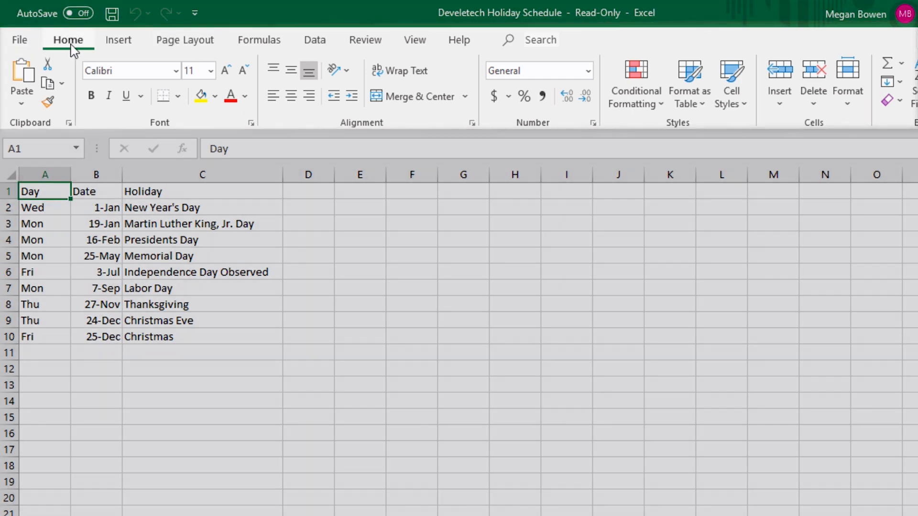
{"action": "mouse_move", "coordinate": [35, 149]}
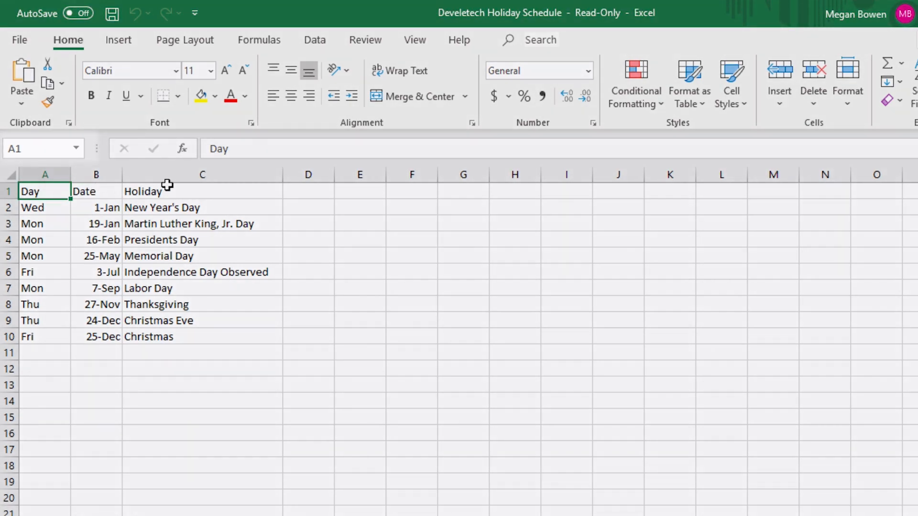
{"action": "mouse_move", "coordinate": [293, 149]}
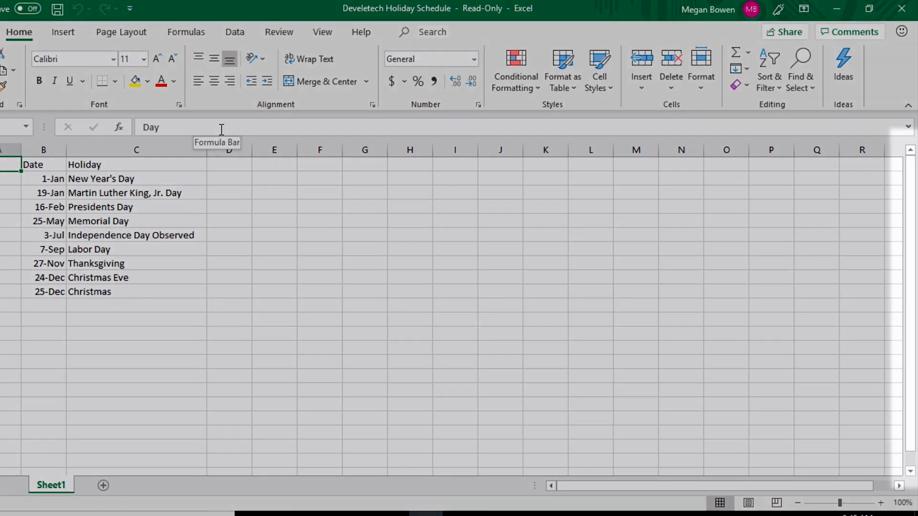
{"action": "mouse_move", "coordinate": [810, 201]}
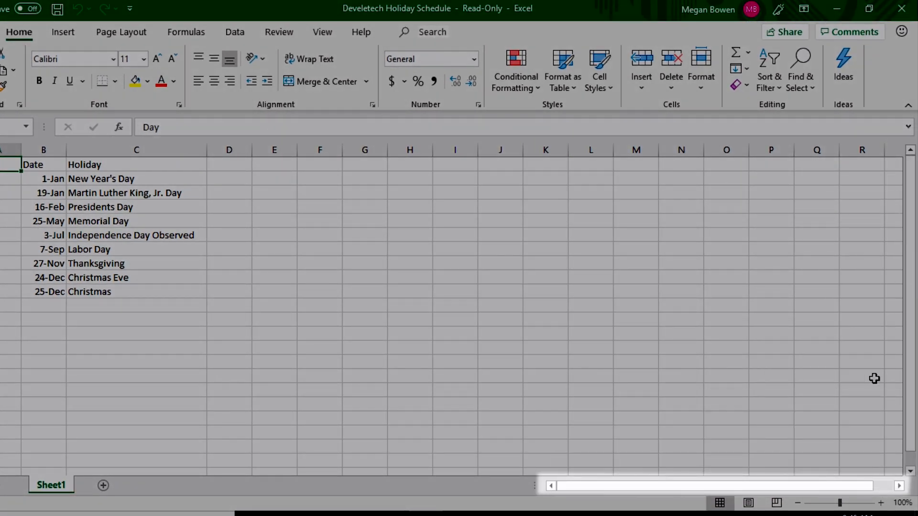
{"action": "mouse_move", "coordinate": [659, 488]}
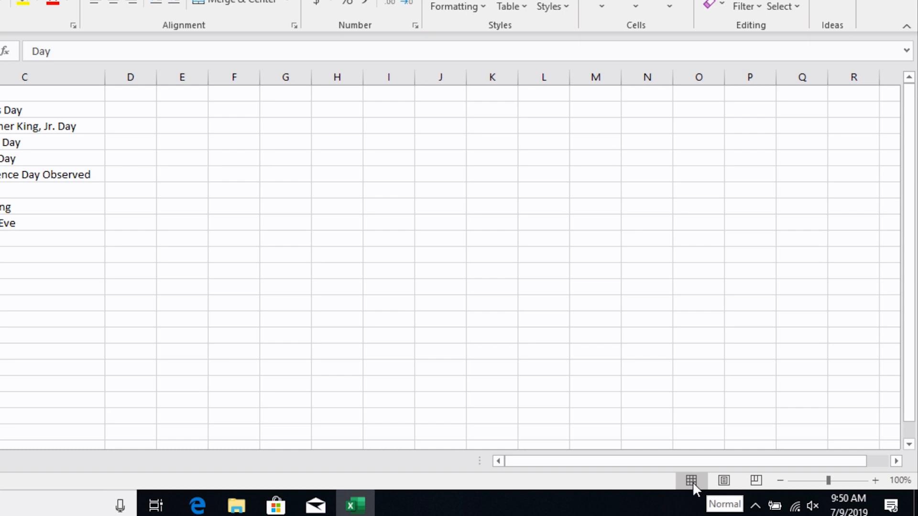
Add a blank Sheet2 beside Sheet1 in the holiday workbook.
{"action": "left_click", "coordinate": [691, 481]}
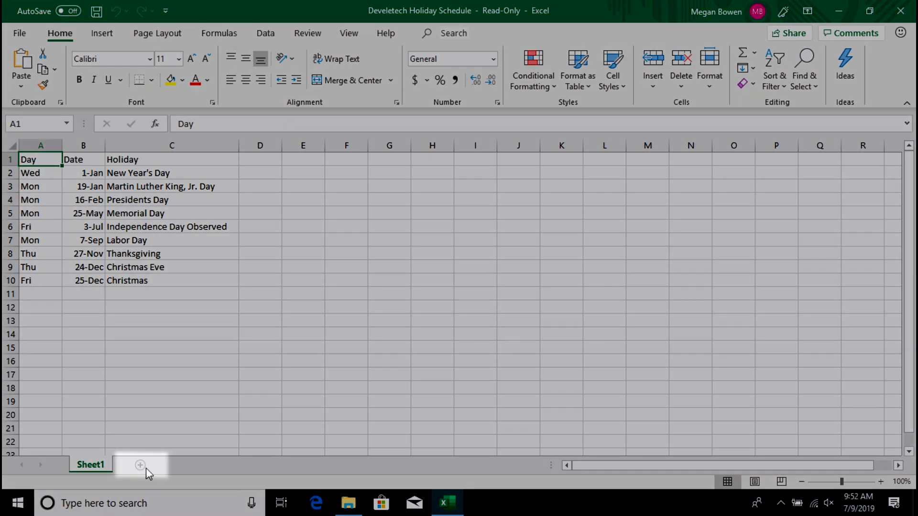
{"action": "mouse_move", "coordinate": [140, 465]}
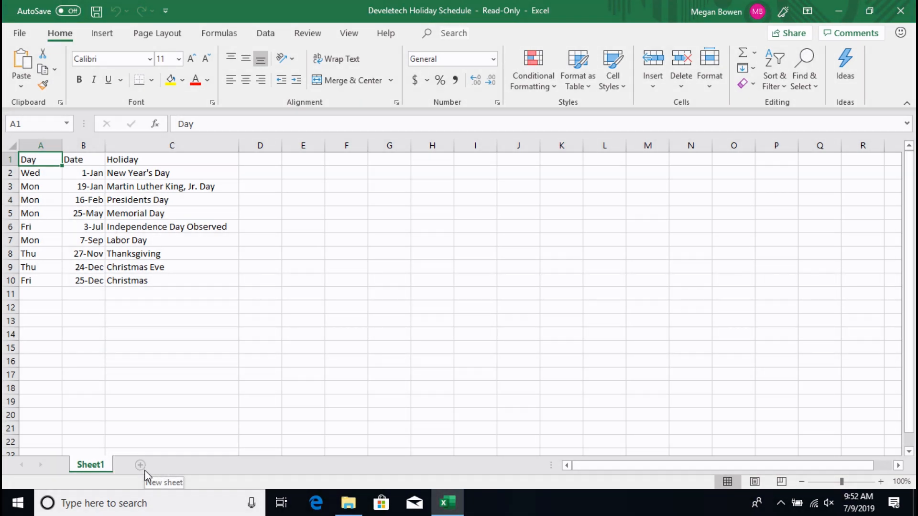
{"action": "left_click", "coordinate": [139, 465]}
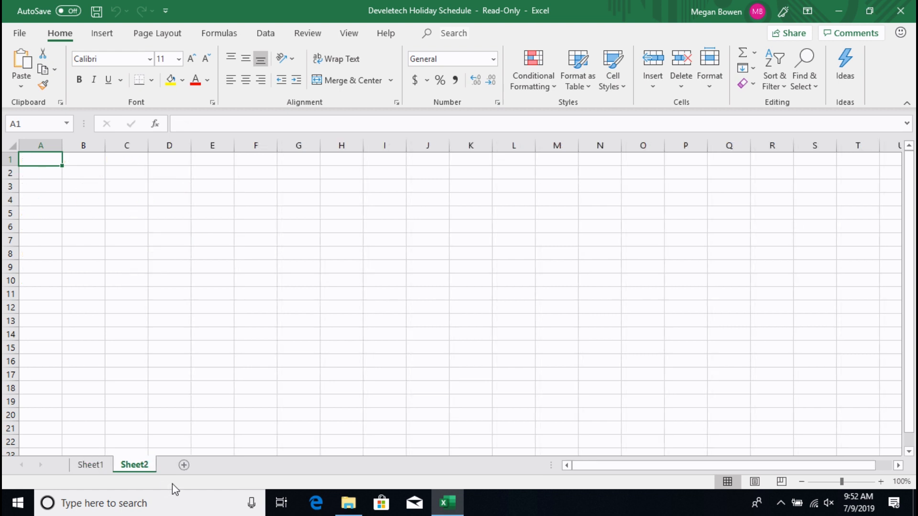
{"action": "mouse_move", "coordinate": [114, 478]}
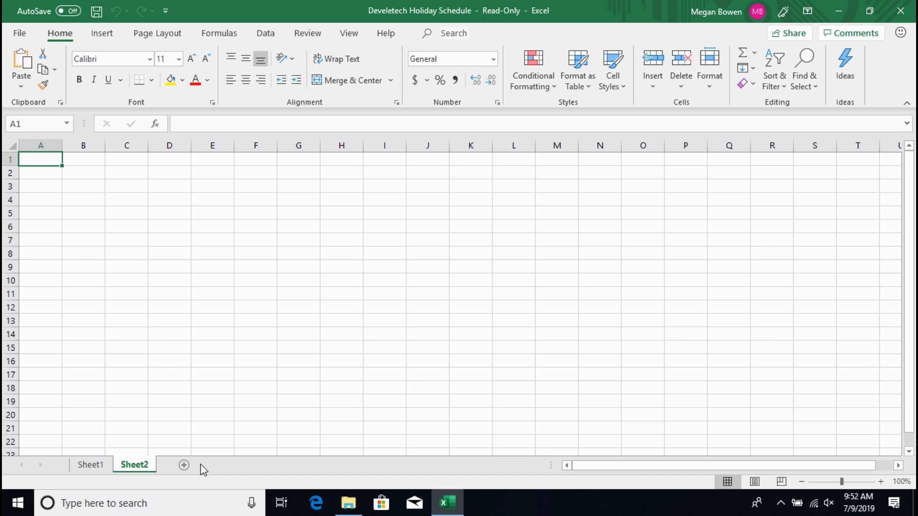
Return to the Sheet1 tab with the holiday list.
{"action": "left_click", "coordinate": [91, 464]}
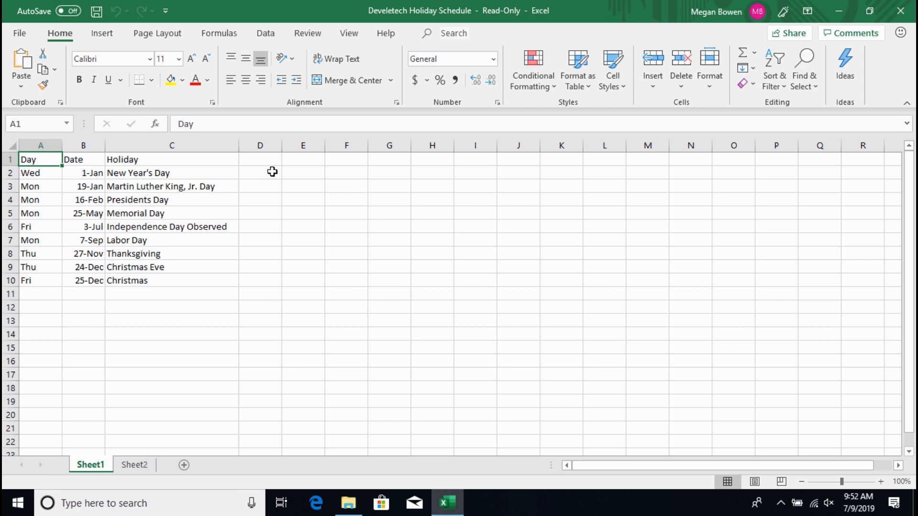
{"action": "mouse_move", "coordinate": [230, 153]}
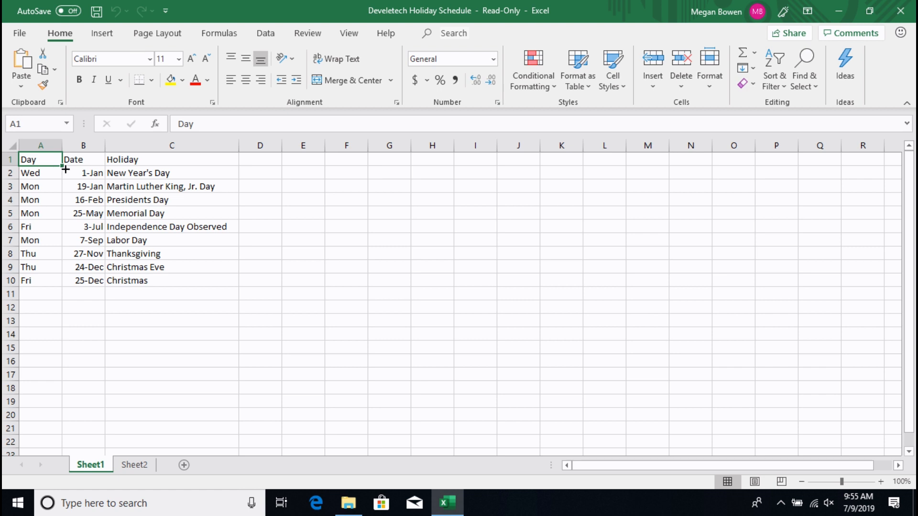
{"action": "mouse_move", "coordinate": [57, 159]}
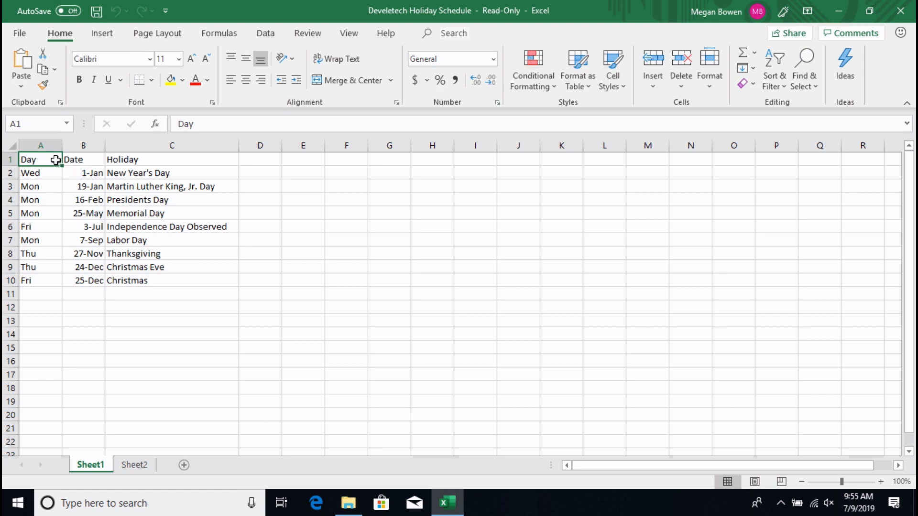
{"action": "mouse_move", "coordinate": [104, 224]}
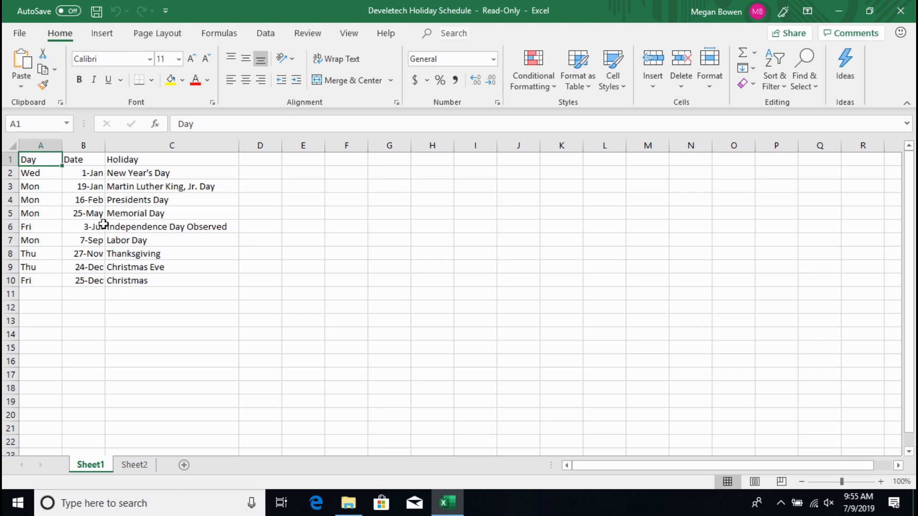
{"action": "left_click", "coordinate": [171, 185]}
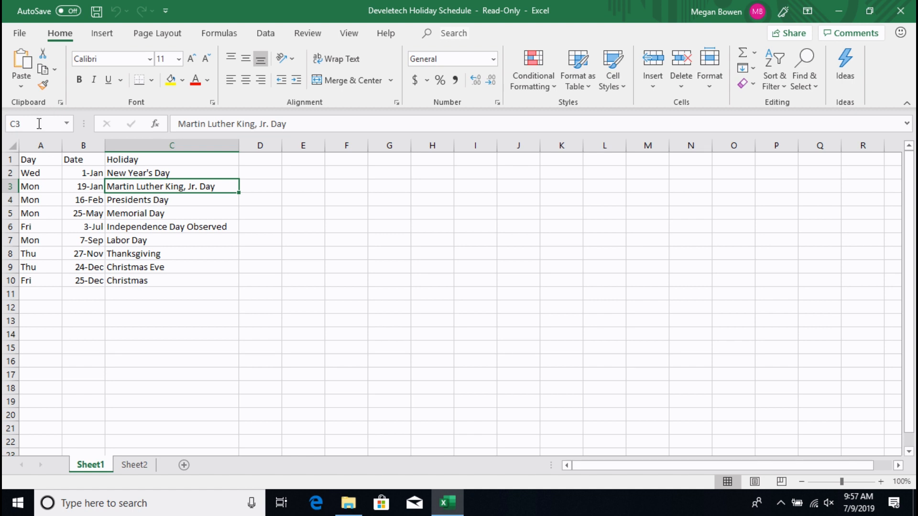
{"action": "mouse_move", "coordinate": [38, 123]}
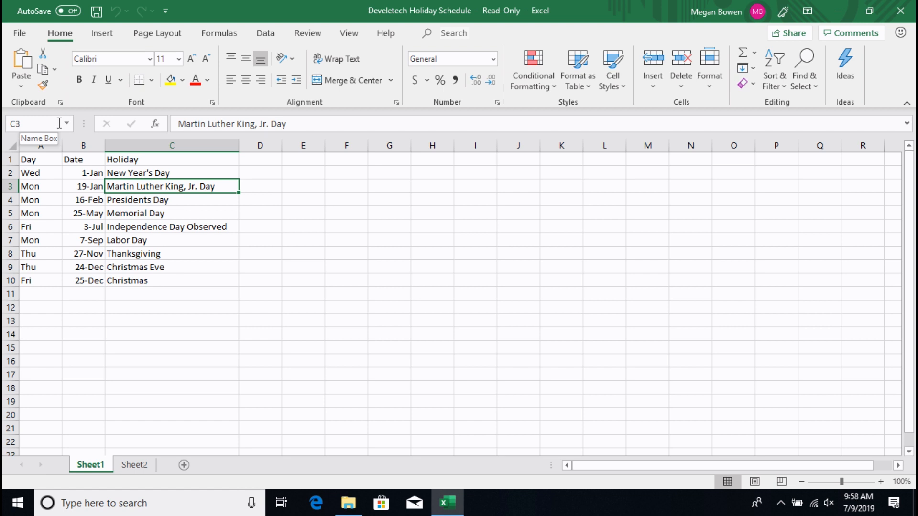
{"action": "mouse_move", "coordinate": [57, 142]}
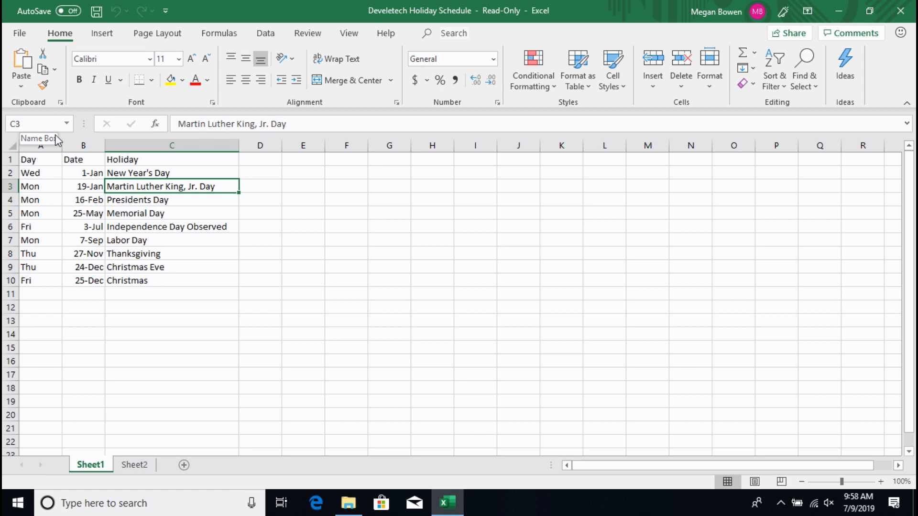
{"action": "mouse_move", "coordinate": [240, 193]}
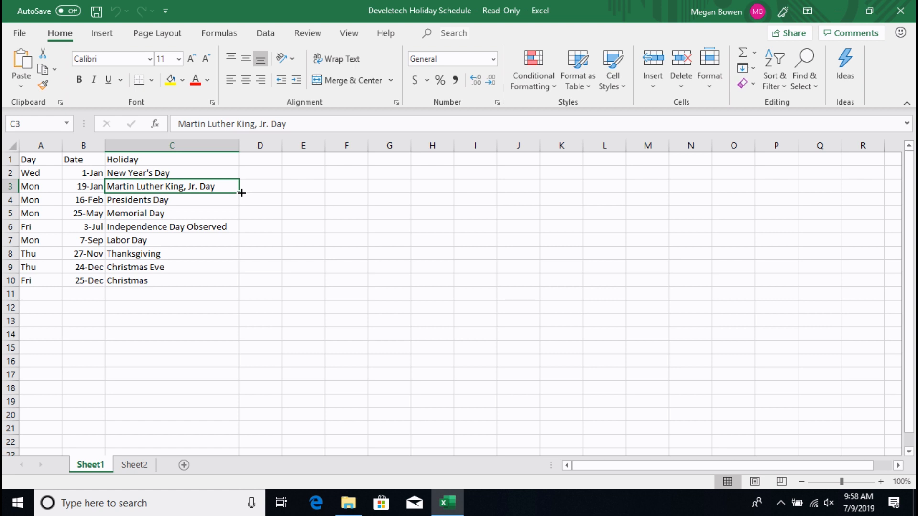
{"action": "mouse_move", "coordinate": [57, 72]}
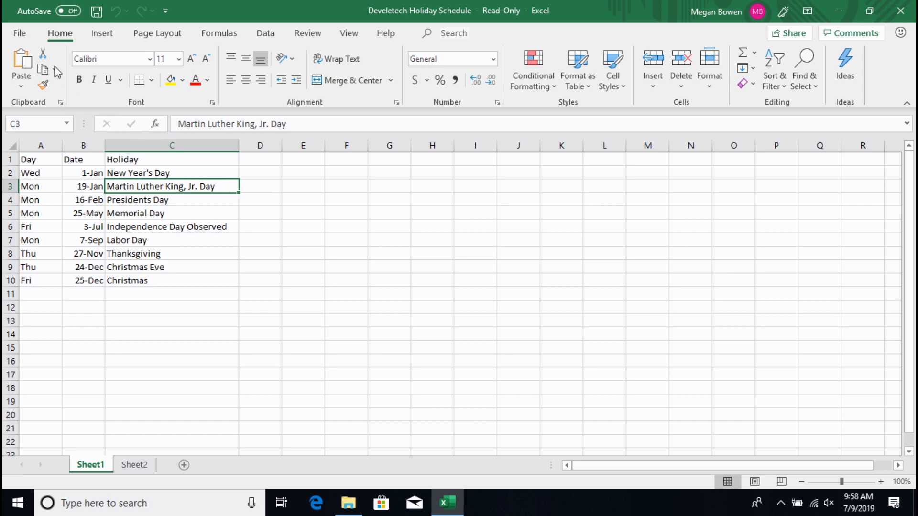
{"action": "left_click", "coordinate": [19, 33]}
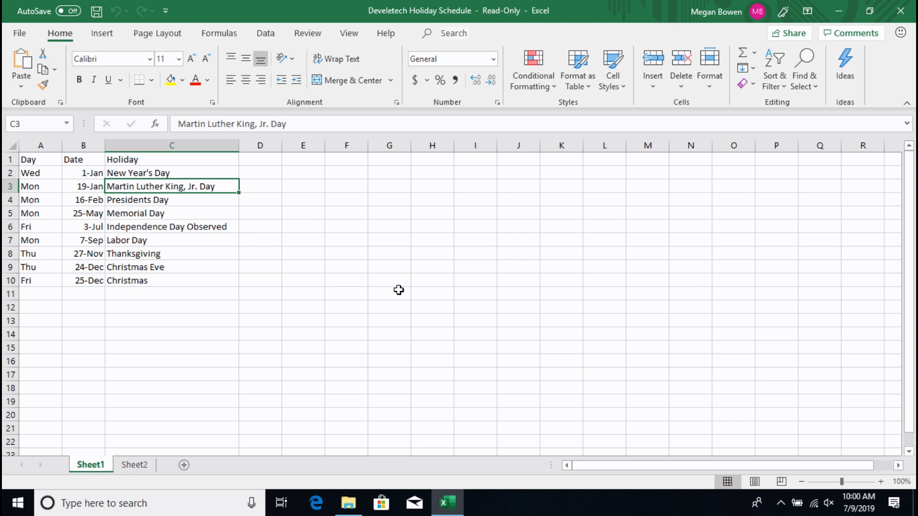
Move the active cell from H8 across to column J, up, then one cell left.
{"action": "left_click", "coordinate": [432, 253]}
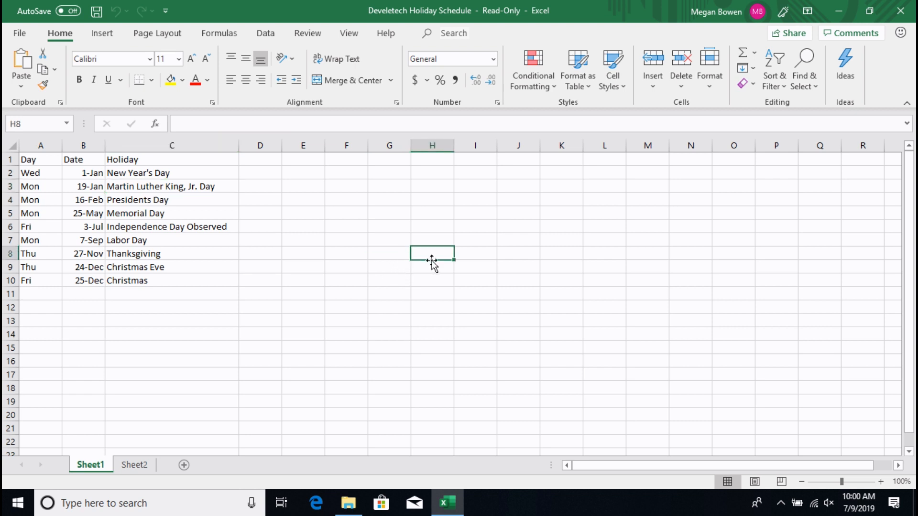
{"action": "mouse_move", "coordinate": [444, 254]}
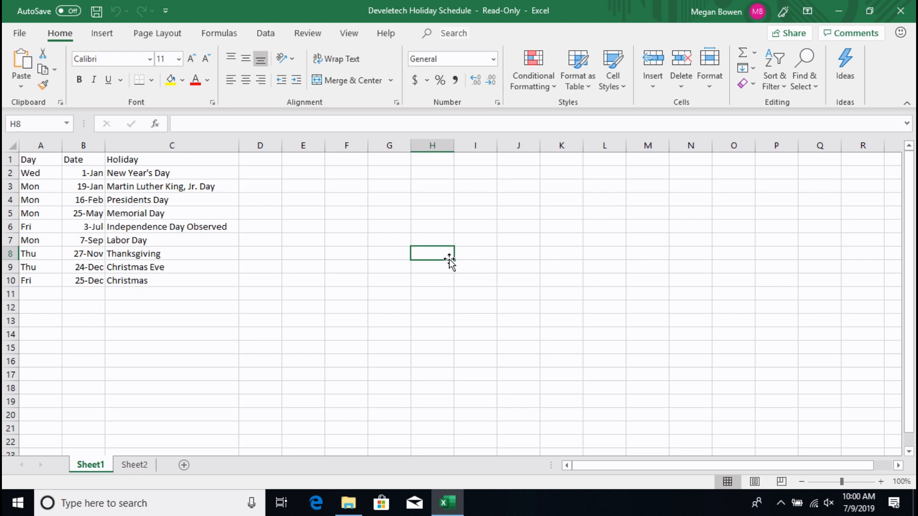
{"action": "left_click", "coordinate": [432, 280]}
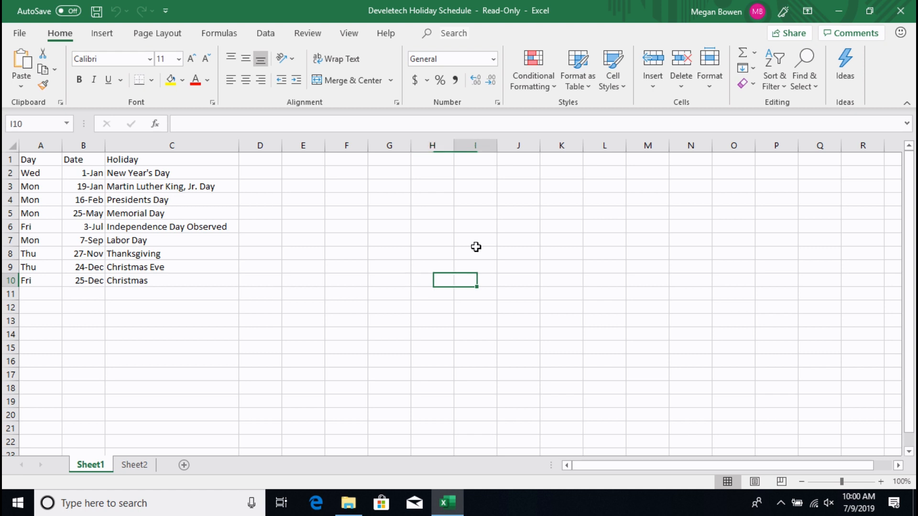
{"action": "left_click", "coordinate": [518, 279]}
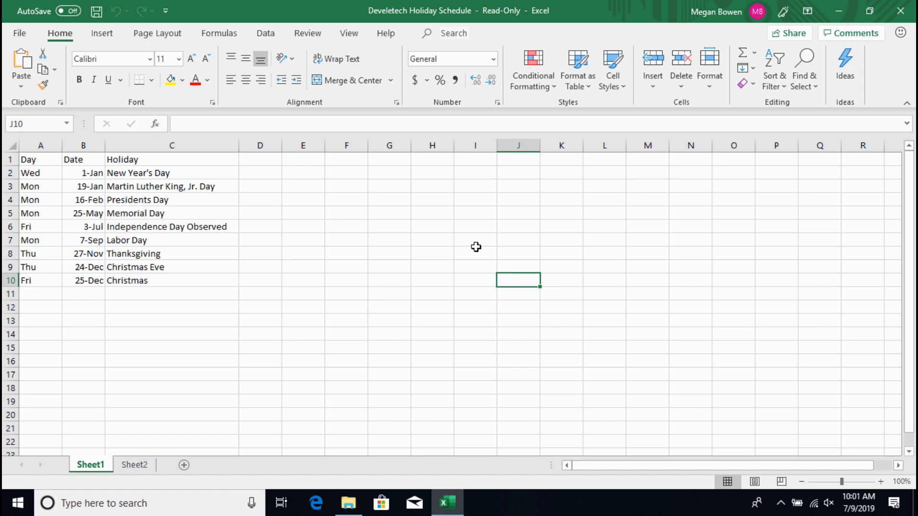
{"action": "left_click", "coordinate": [517, 212]}
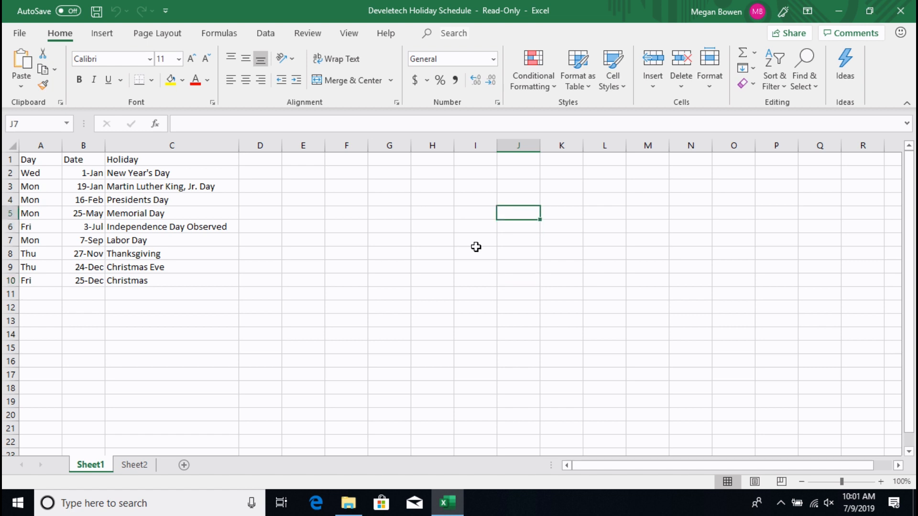
{"action": "left_click", "coordinate": [517, 186]}
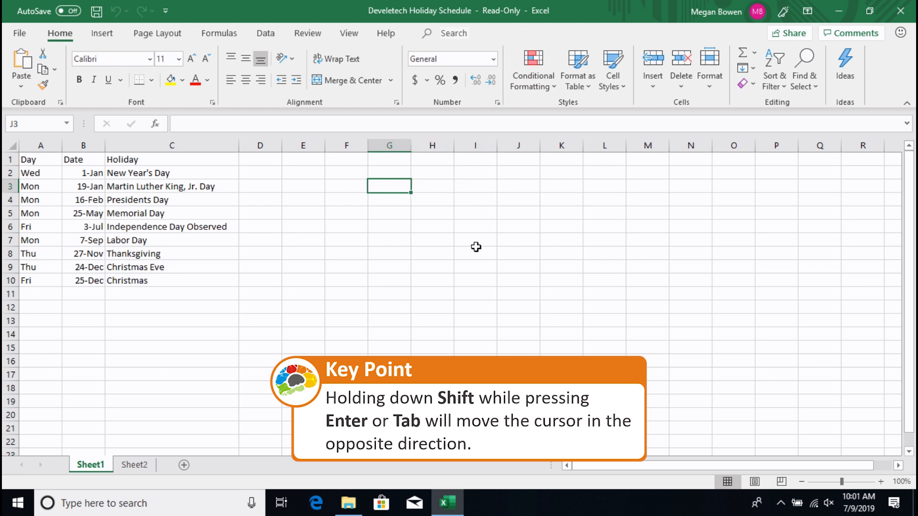
{"action": "key", "text": "shift+tab"}
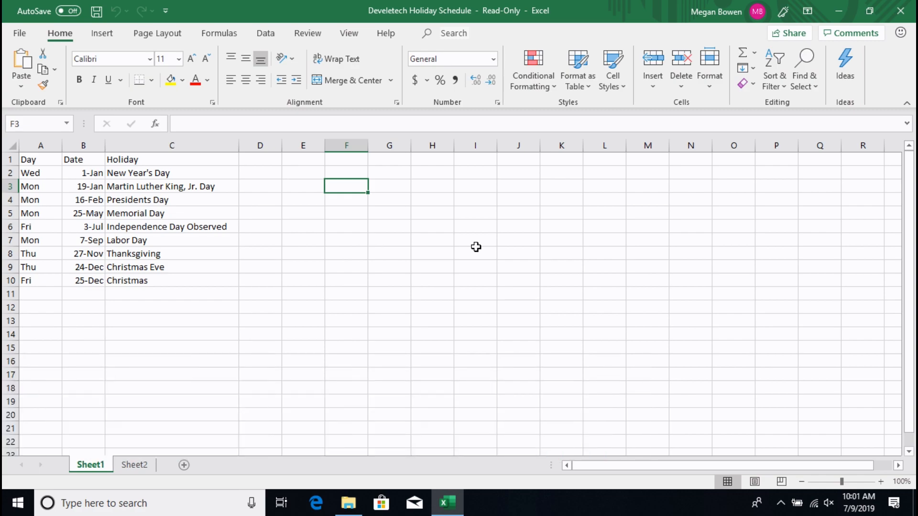
Move the active cell to H4, then F3, then H3.
{"action": "left_click", "coordinate": [432, 199]}
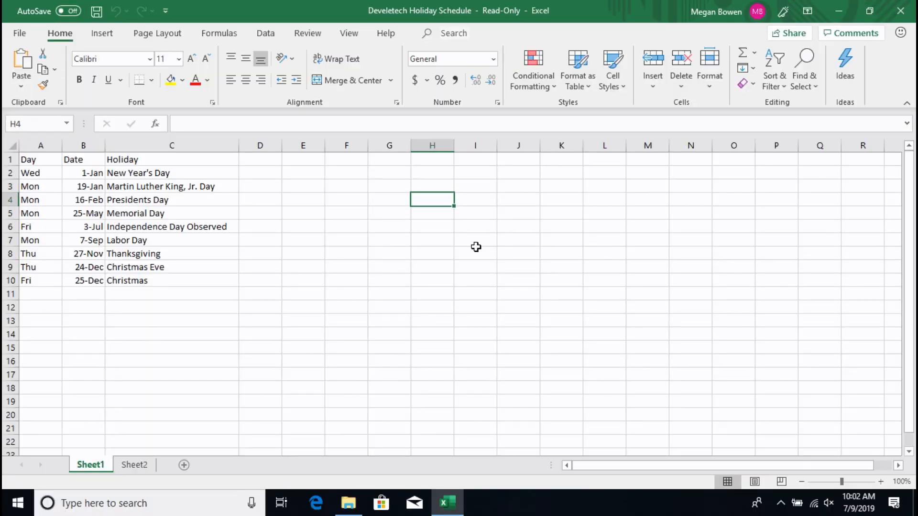
{"action": "left_click", "coordinate": [346, 186]}
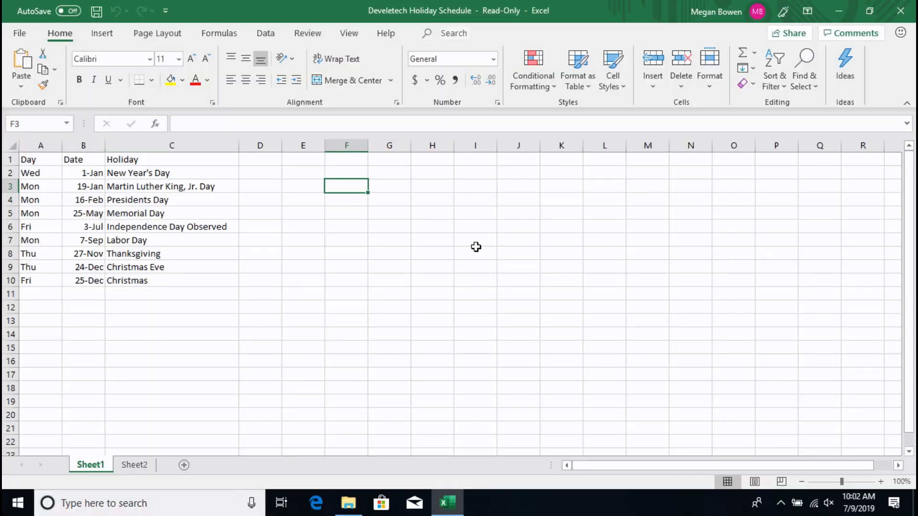
{"action": "left_click", "coordinate": [432, 186]}
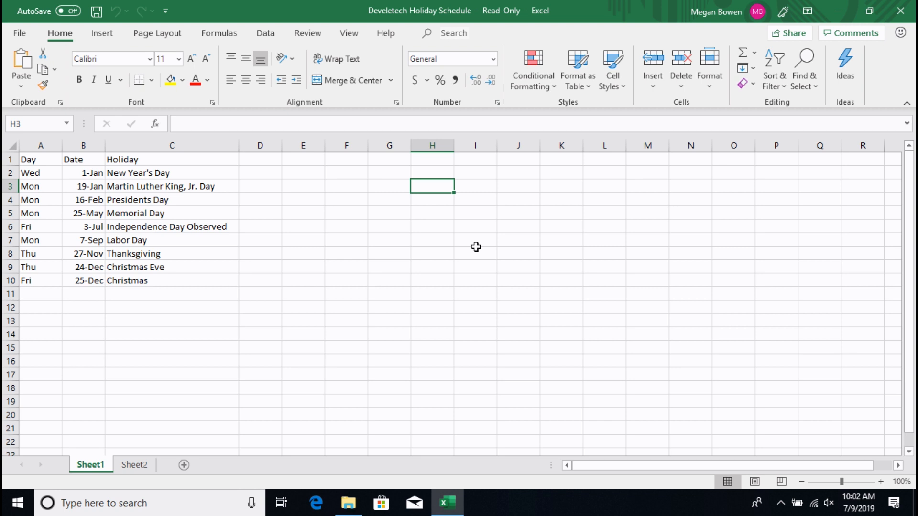
Scroll back toward cell A1, the Day heading of the holiday table.
{"action": "scroll", "scroll_direction": "down", "scroll_amount": 3}
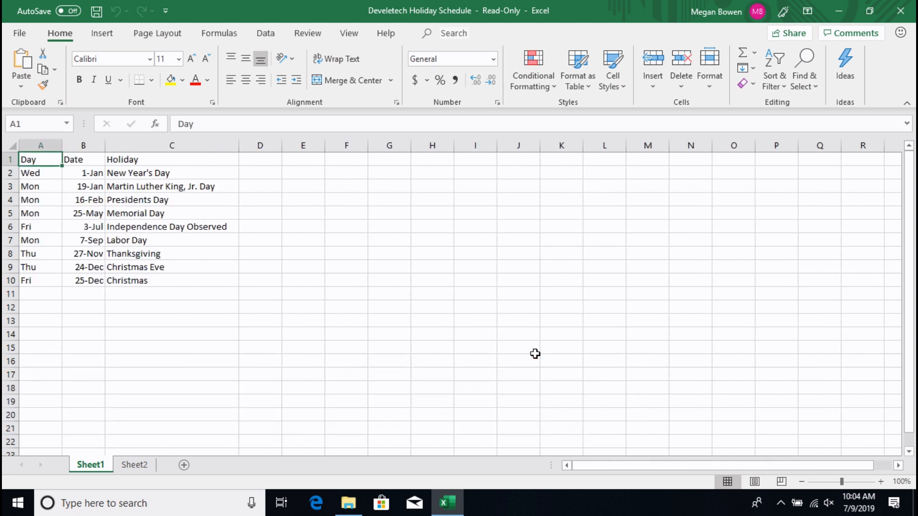
{"action": "left_click", "coordinate": [40, 279]}
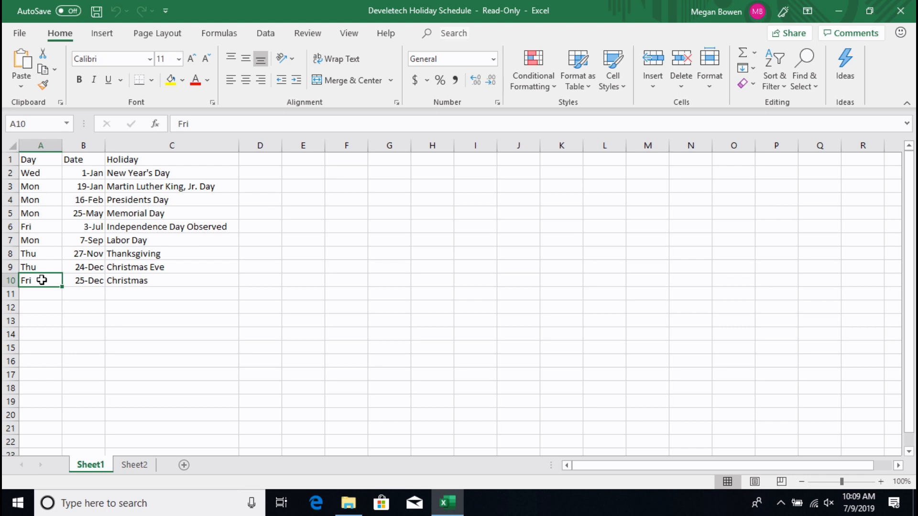
{"action": "scroll", "scroll_direction": "right", "scroll_amount": 3}
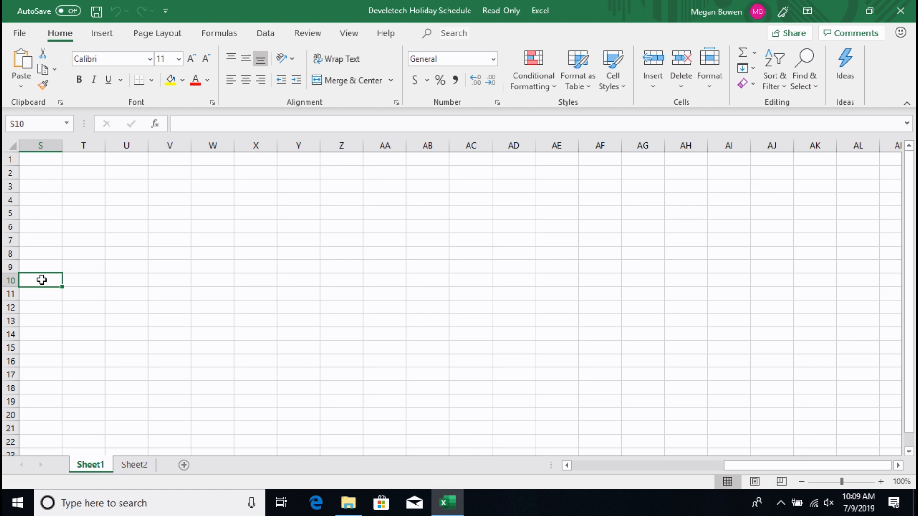
{"action": "scroll", "scroll_direction": "left", "scroll_amount": 3}
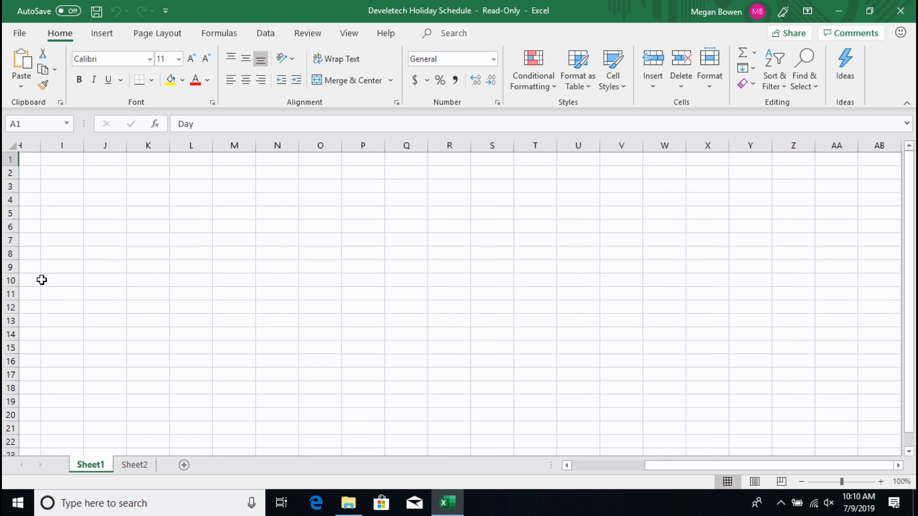
{"action": "scroll", "scroll_direction": "left", "scroll_amount": 3}
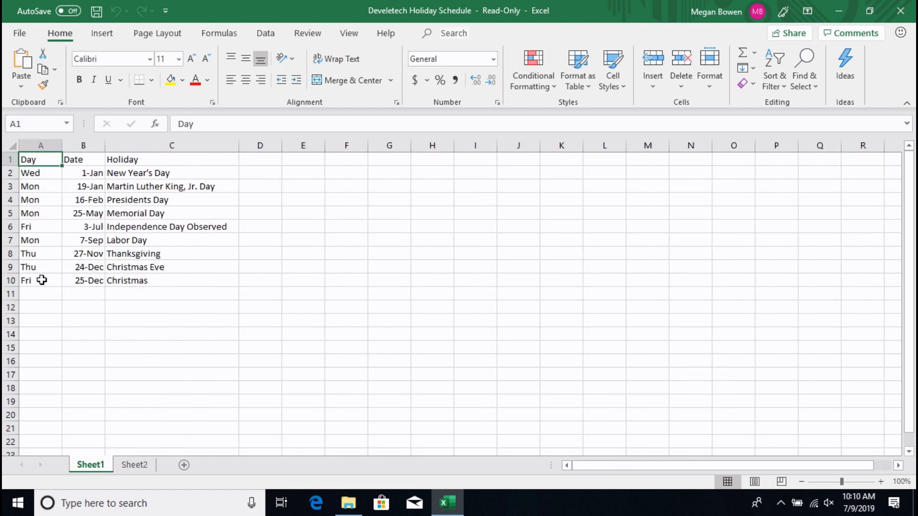